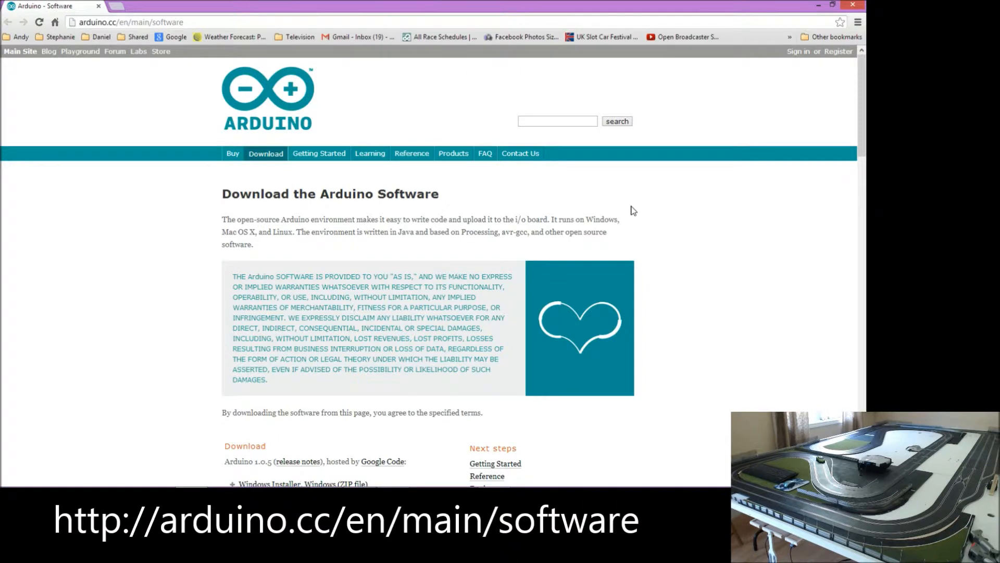
pyautogui.moveTo(616, 209)
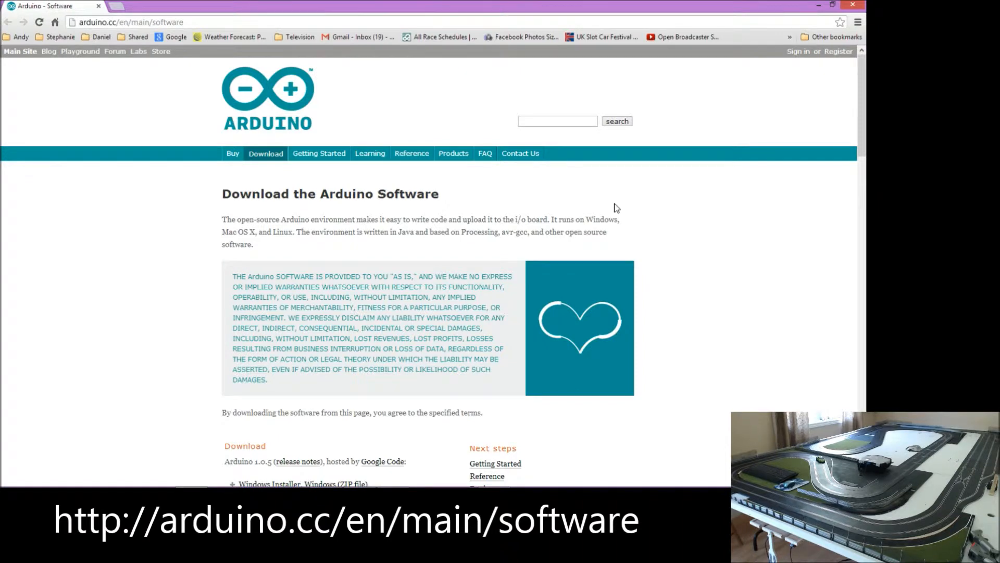
pyautogui.moveTo(377, 211)
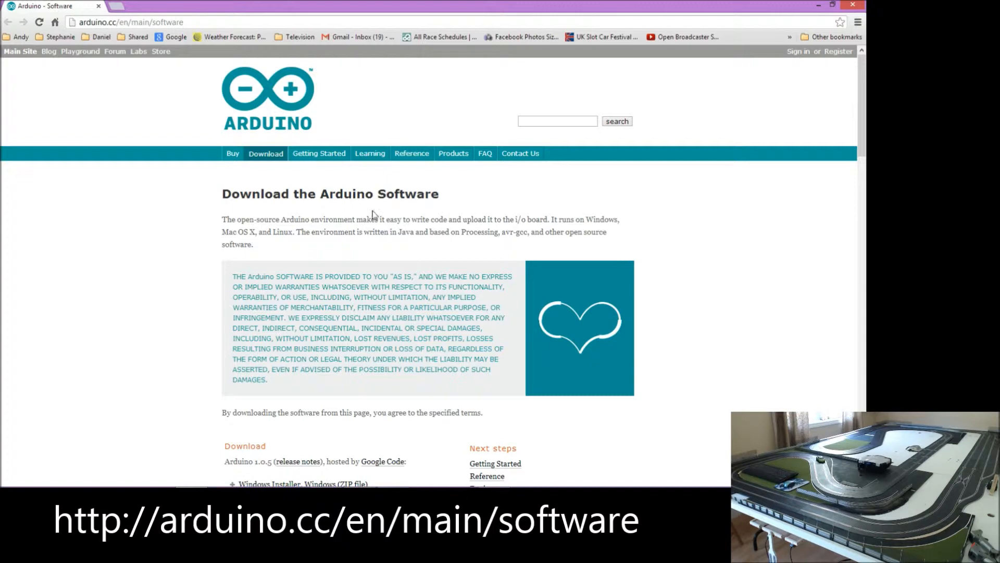
pyautogui.moveTo(160, 113)
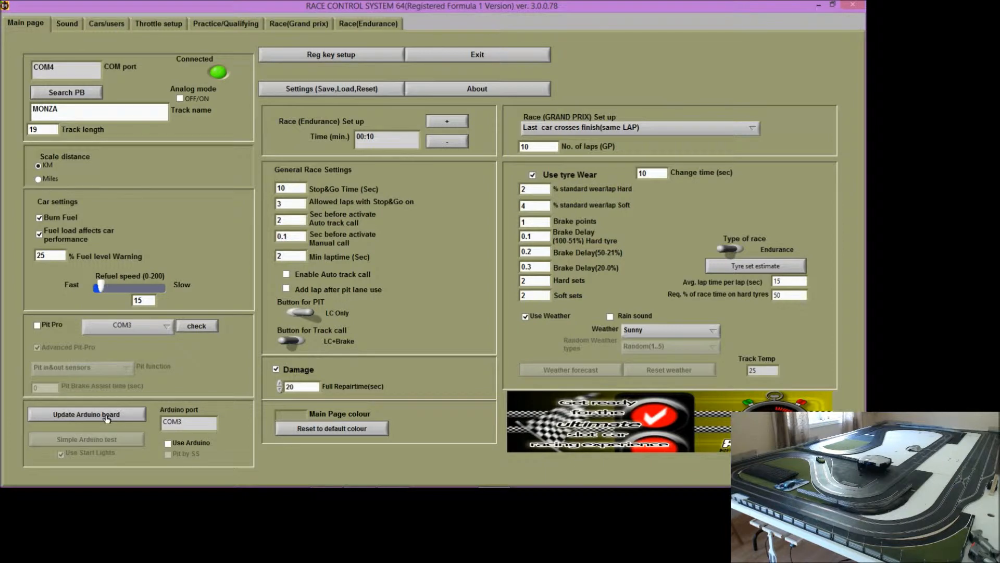
# Step: Upload the Startlight firmware to the Uno on COM3 and read back version ss_ready_009b
pyautogui.click(87, 414)
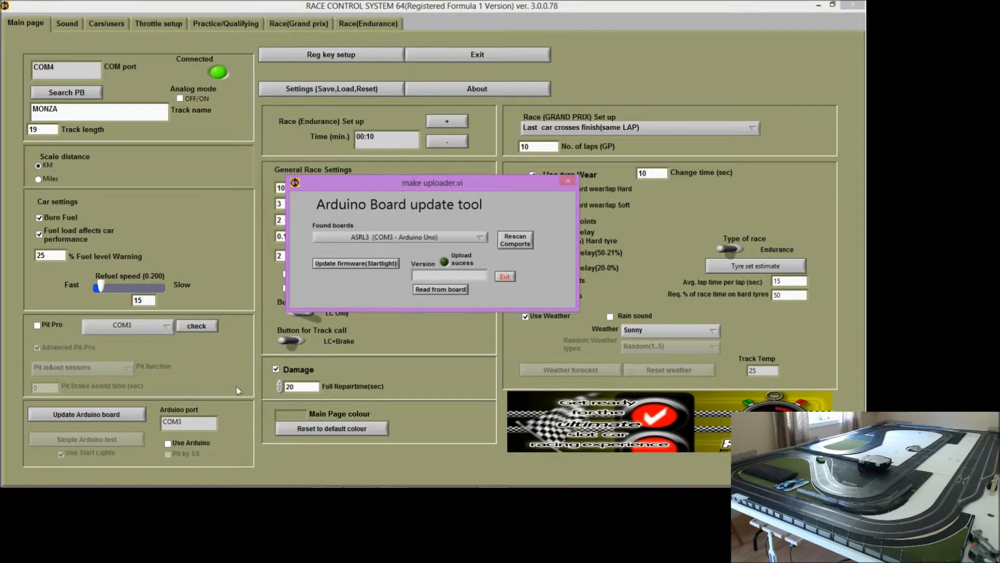
pyautogui.moveTo(368, 249)
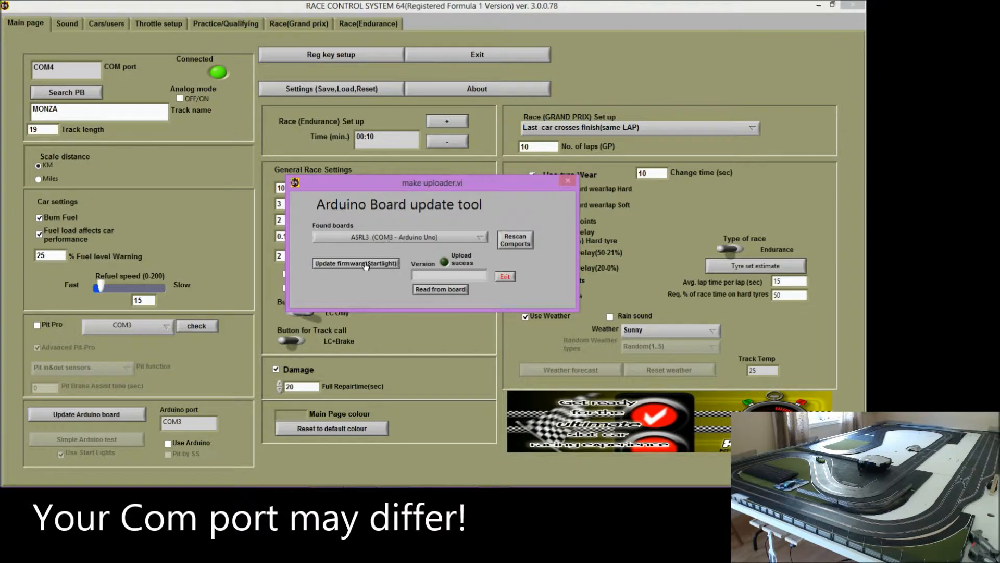
pyautogui.click(355, 263)
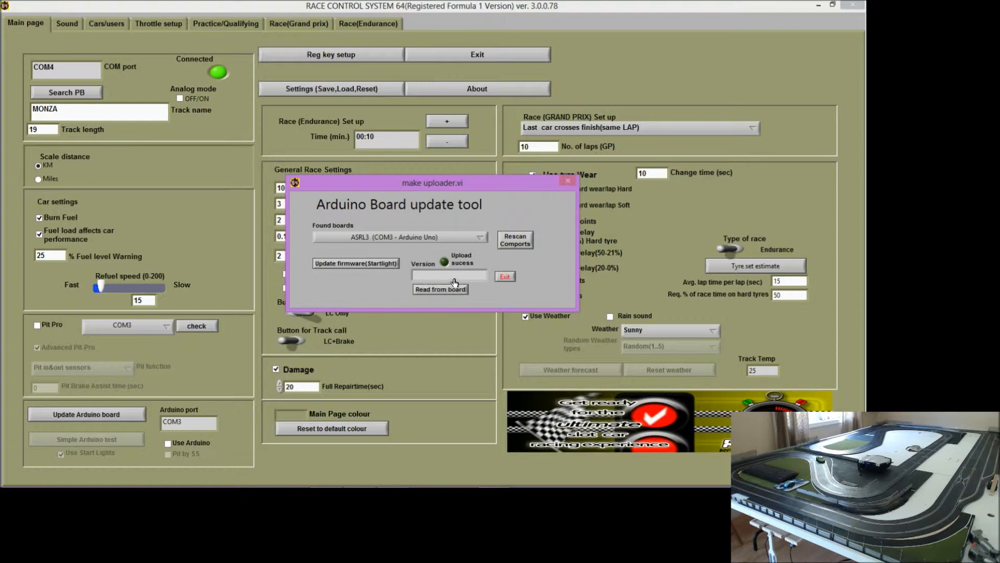
pyautogui.click(439, 289)
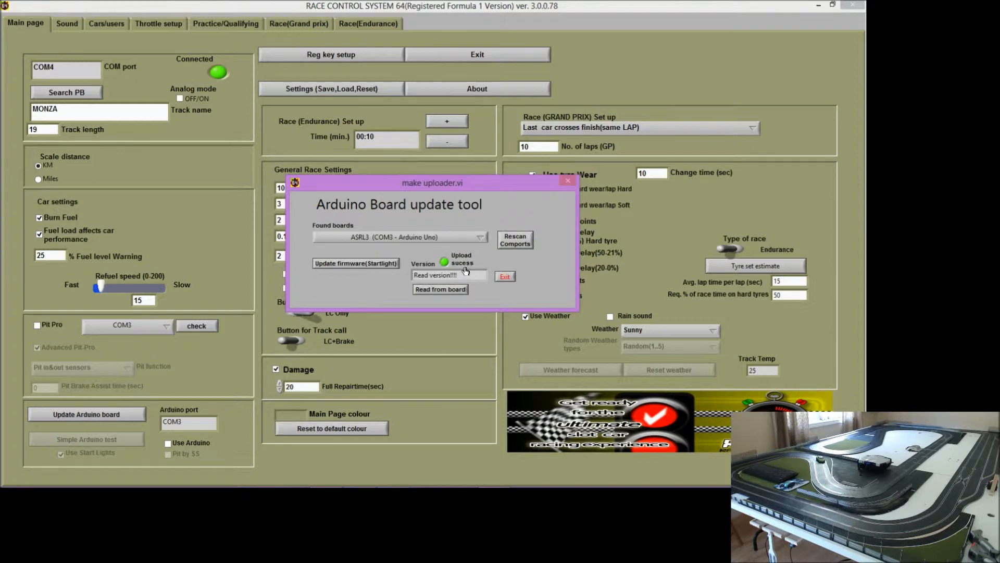
pyautogui.click(440, 288)
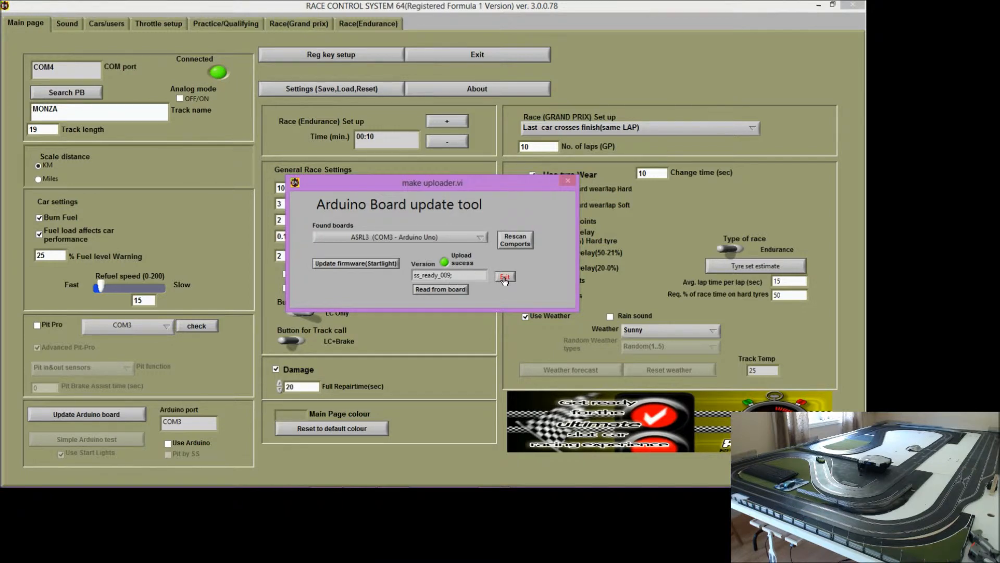
# Step: Exit the update tool and enable Use Arduino and Pit by SS on the main page
pyautogui.click(504, 277)
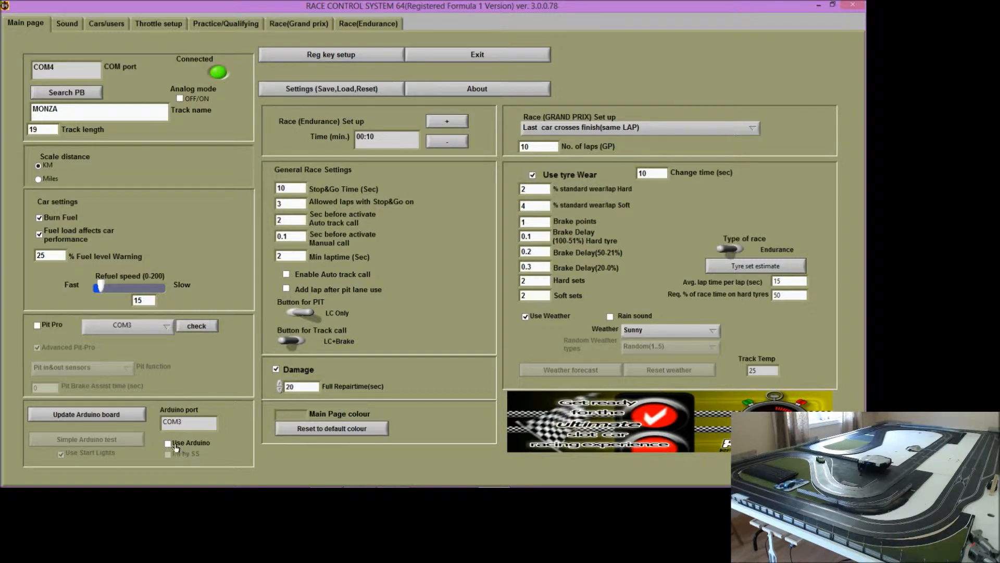
pyautogui.click(169, 444)
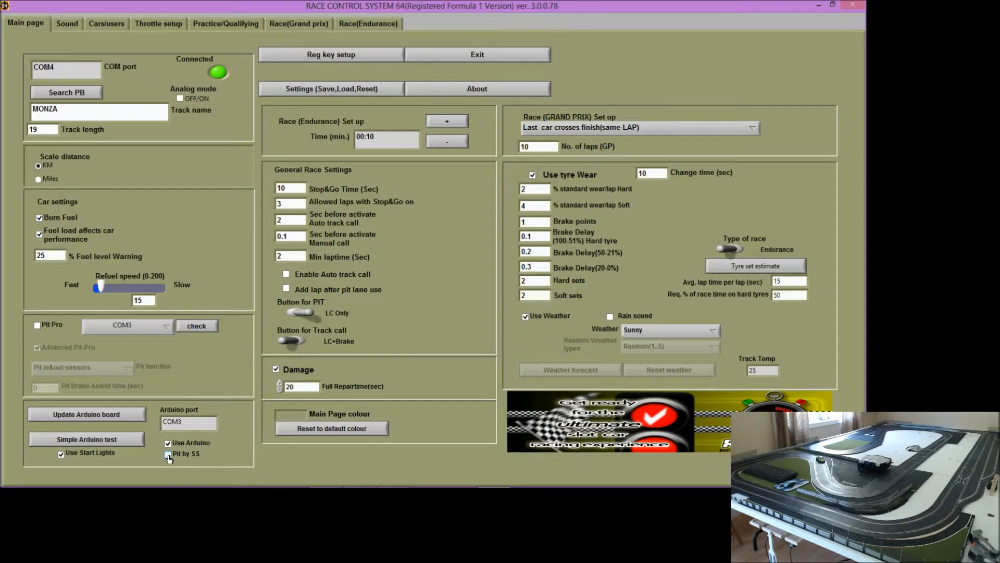
pyautogui.click(168, 454)
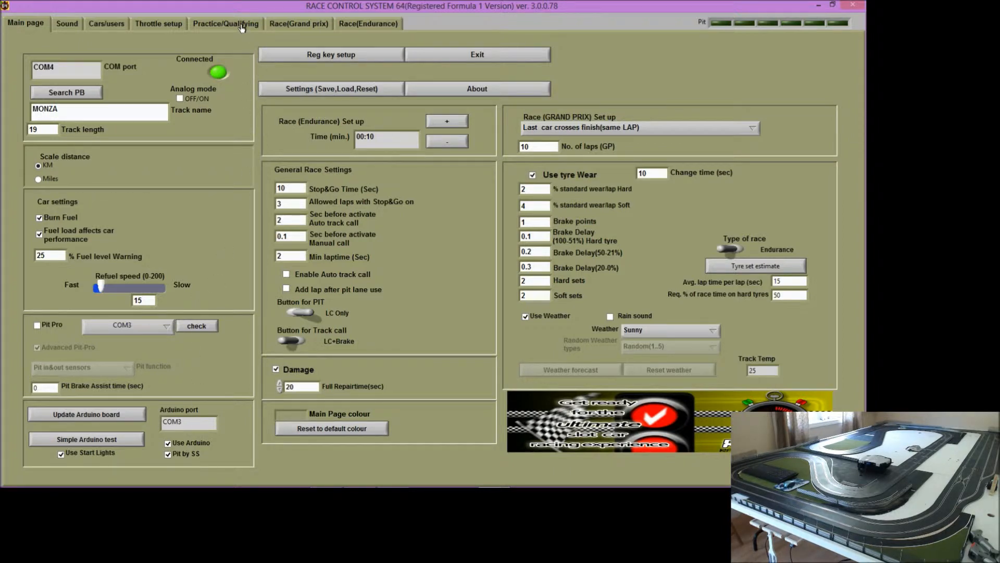
# Step: View the Practice/Qualifying timing panels for both cars, then return to the main page
pyautogui.click(225, 24)
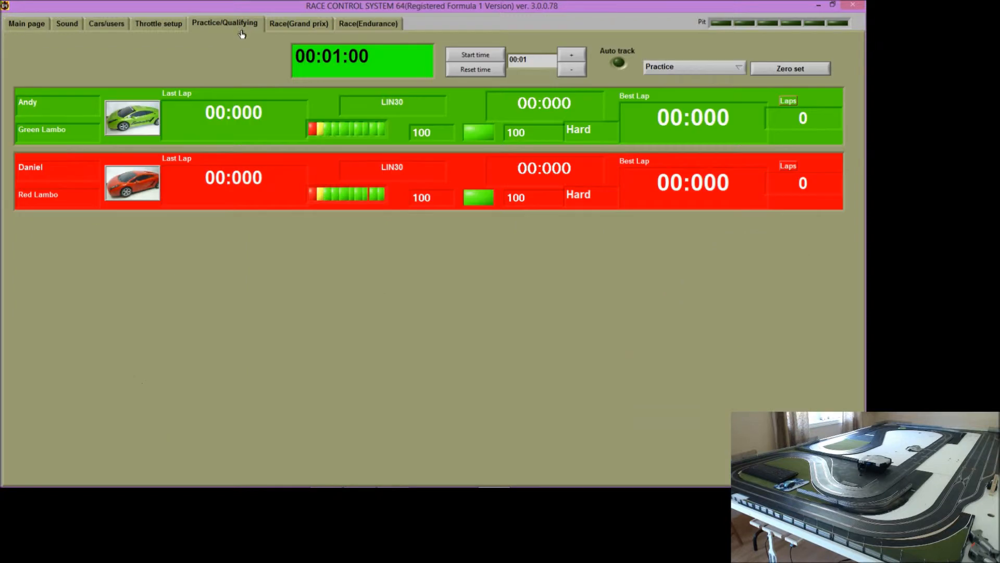
pyautogui.moveTo(347, 275)
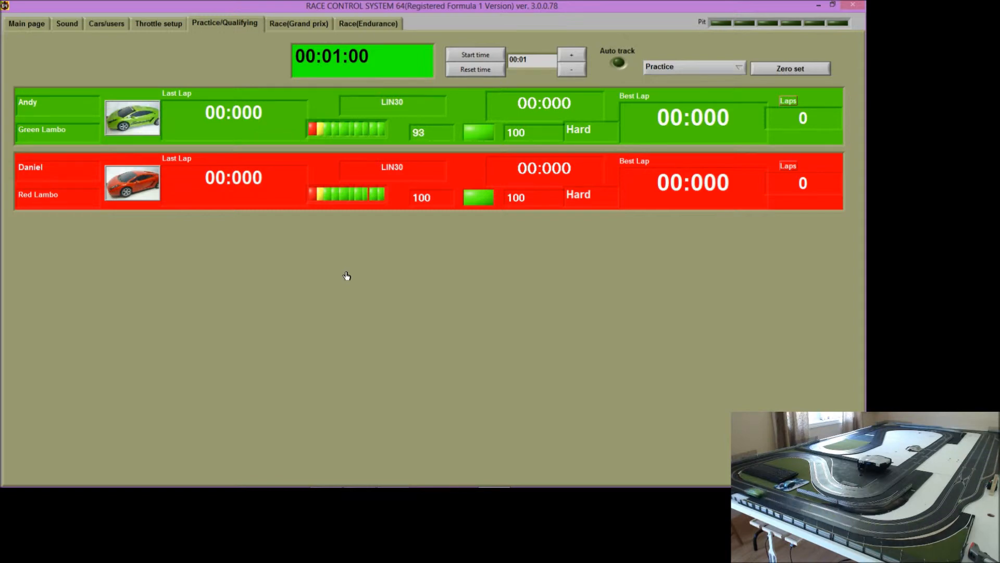
pyautogui.click(25, 24)
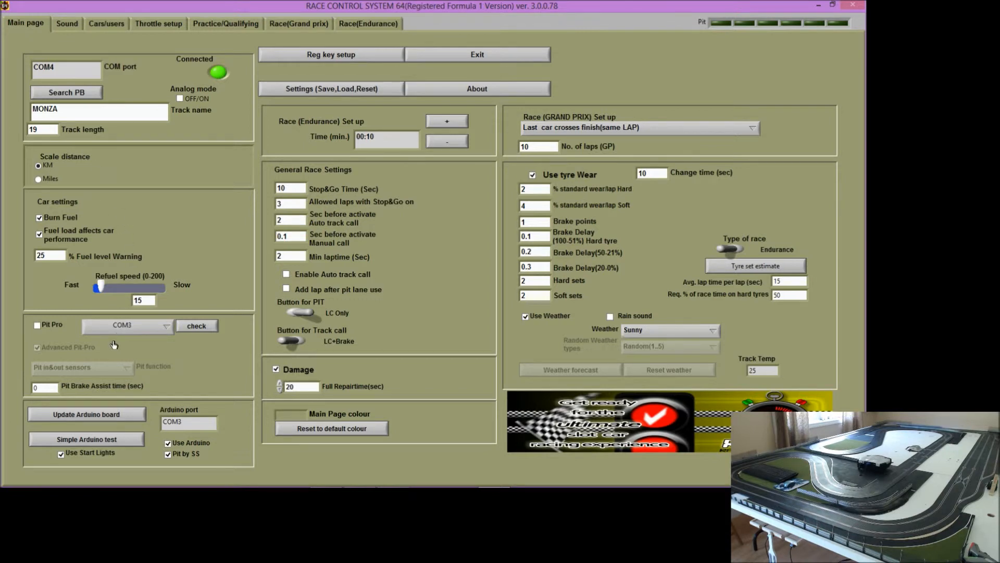
pyautogui.moveTo(99, 394)
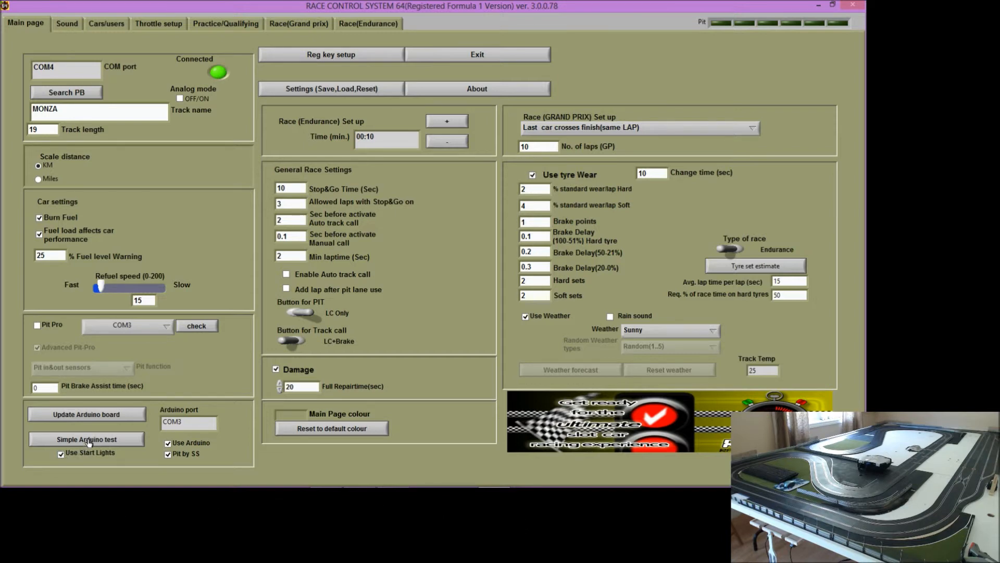
# Step: In the simple Arduino test, switch LED1 on and back off
pyautogui.click(87, 439)
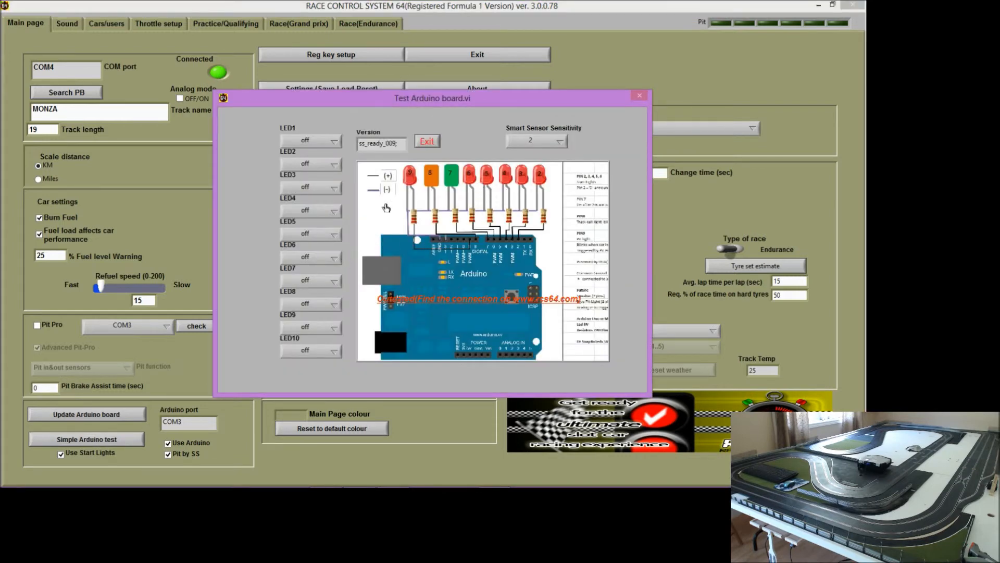
pyautogui.moveTo(463, 263)
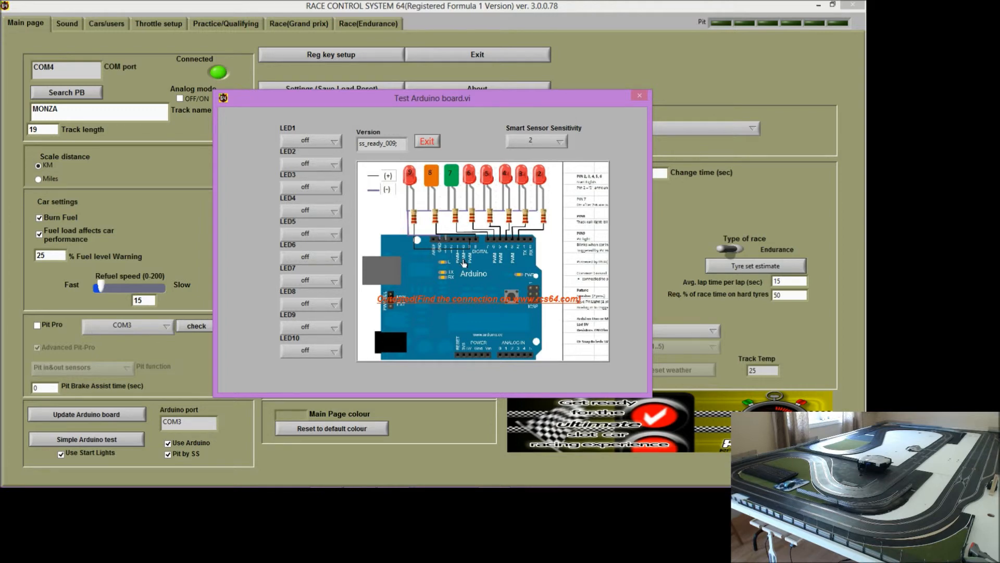
pyautogui.moveTo(420, 238)
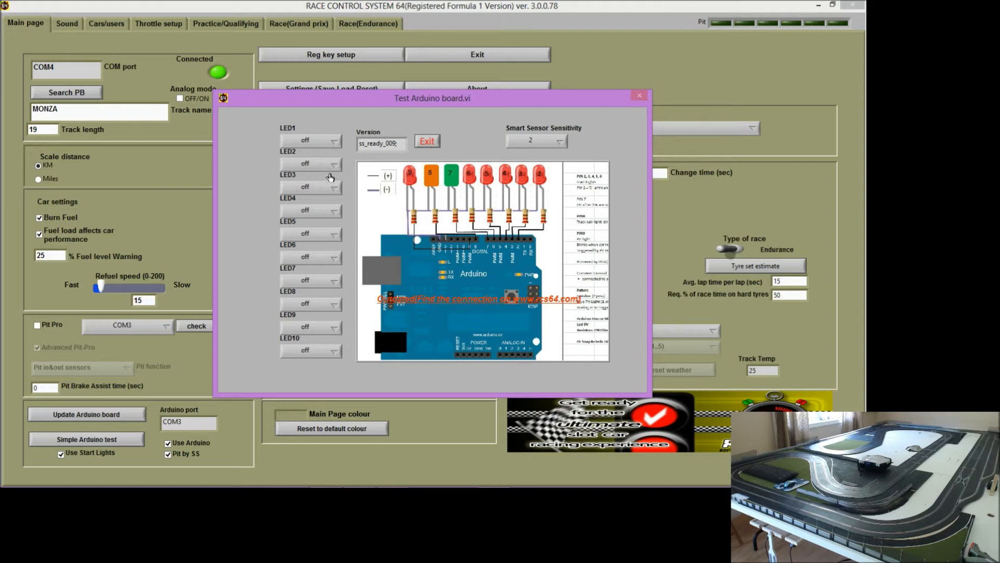
pyautogui.click(310, 140)
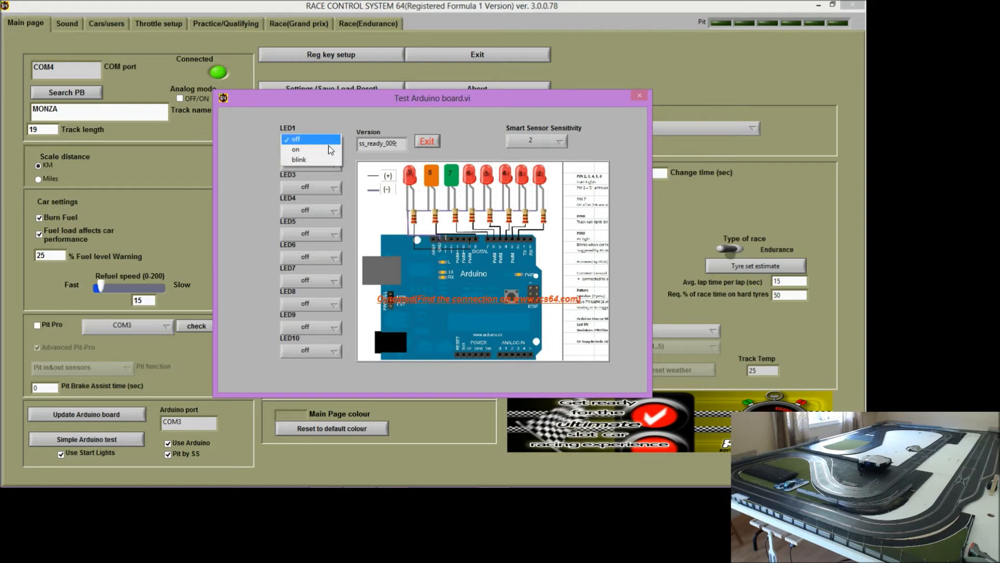
pyautogui.click(295, 149)
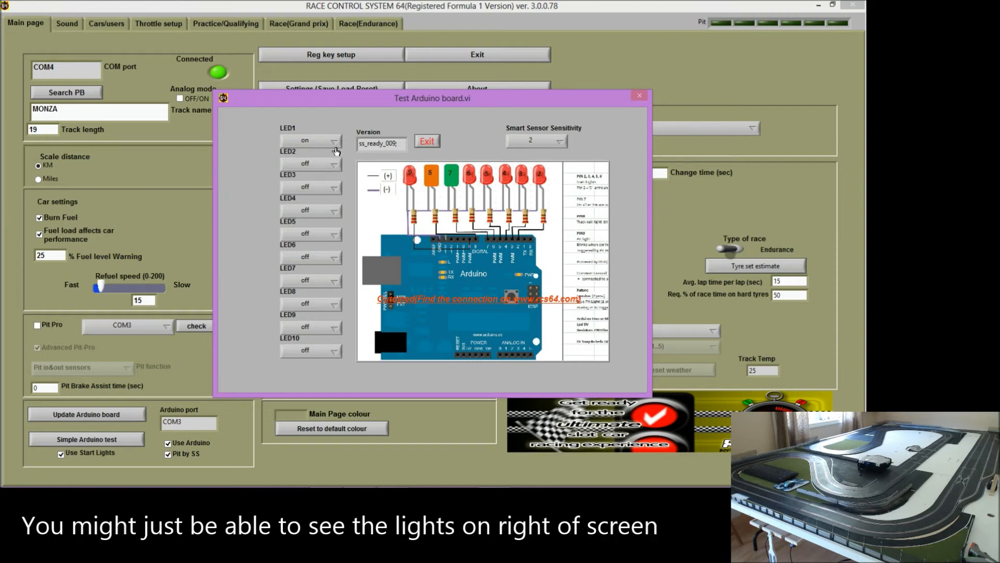
pyautogui.click(309, 141)
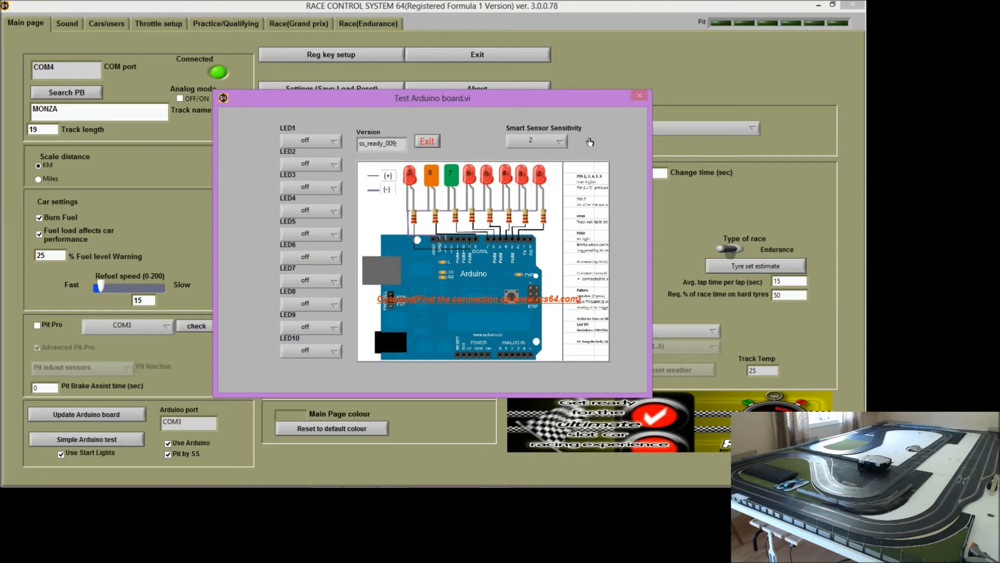
pyautogui.moveTo(564, 144)
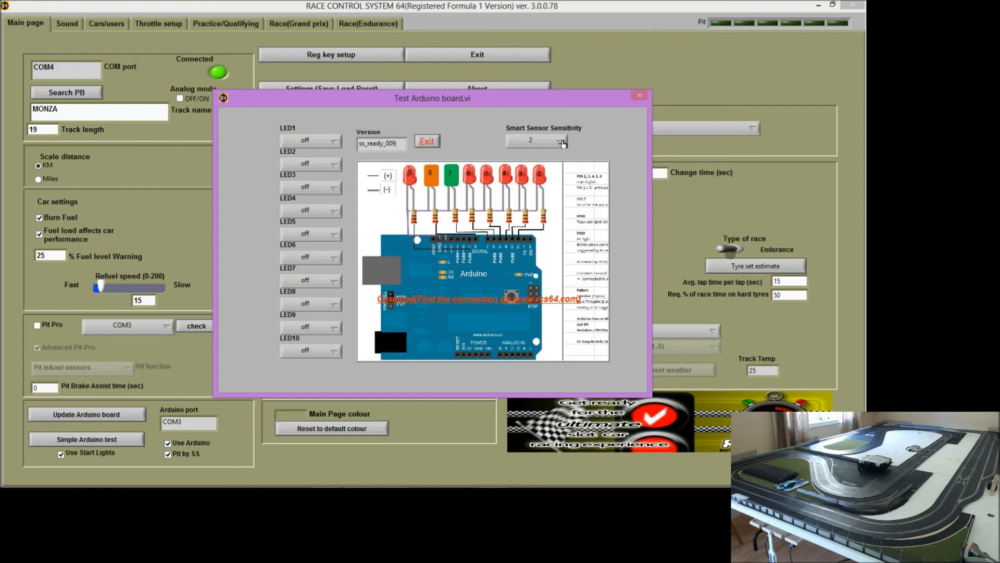
# Step: Change Smart Sensor Sensitivity to 3 and back to 2
pyautogui.click(561, 141)
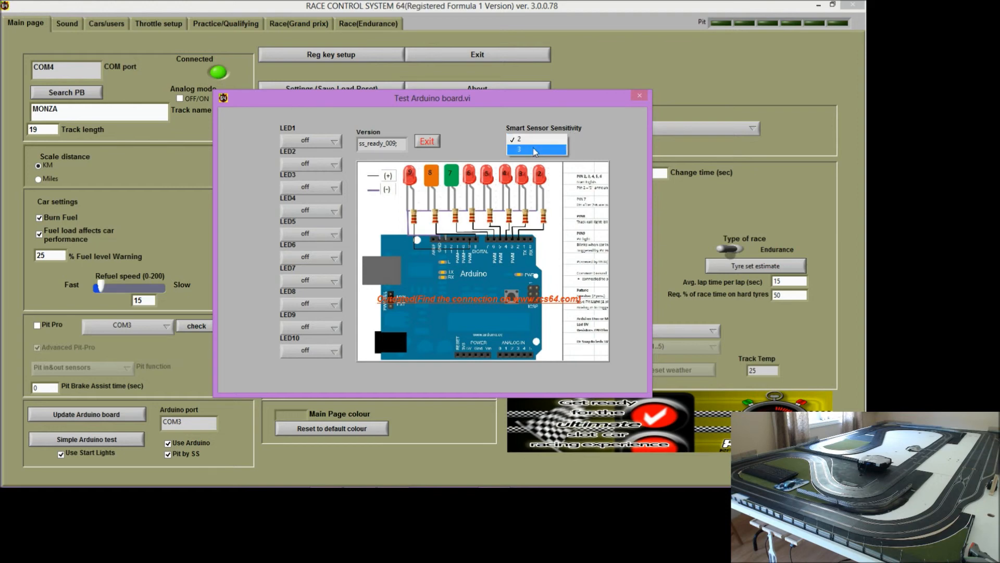
pyautogui.click(519, 136)
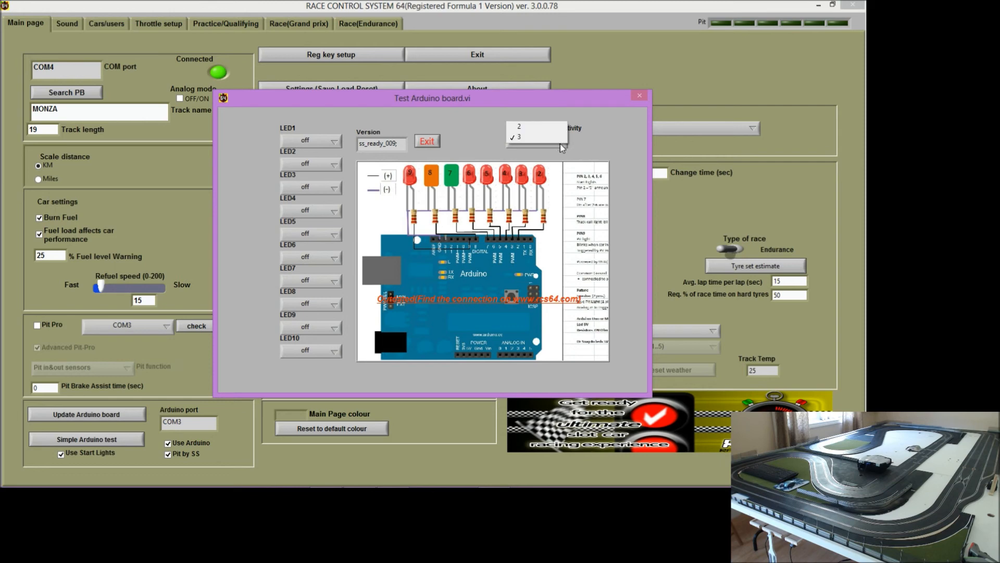
pyautogui.click(531, 126)
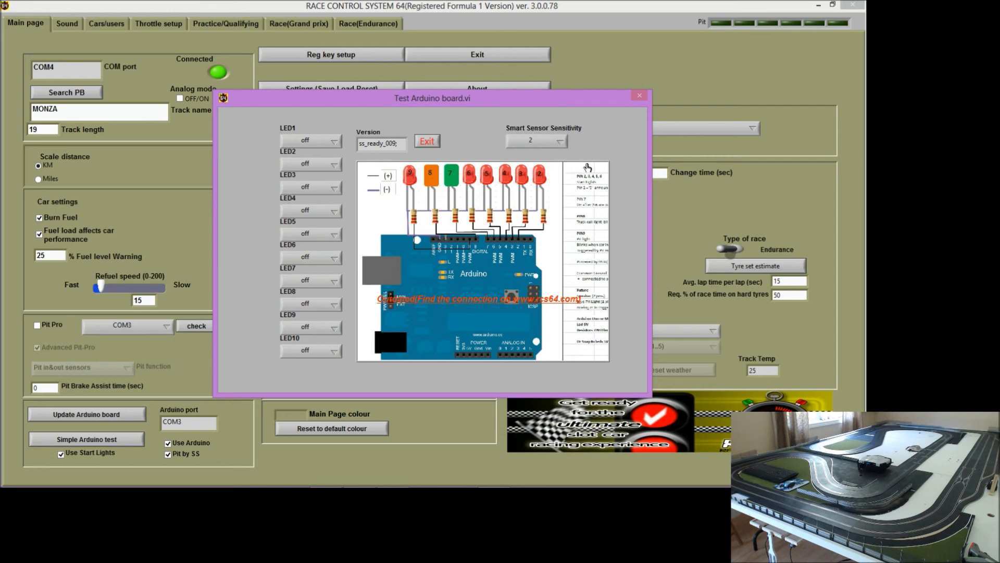
pyautogui.moveTo(587, 154)
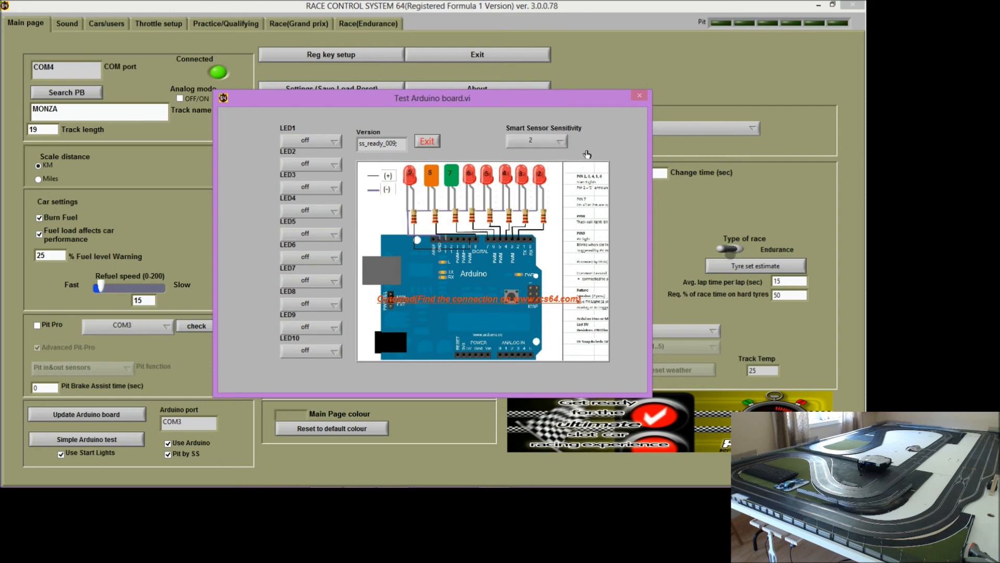
pyautogui.moveTo(619, 119)
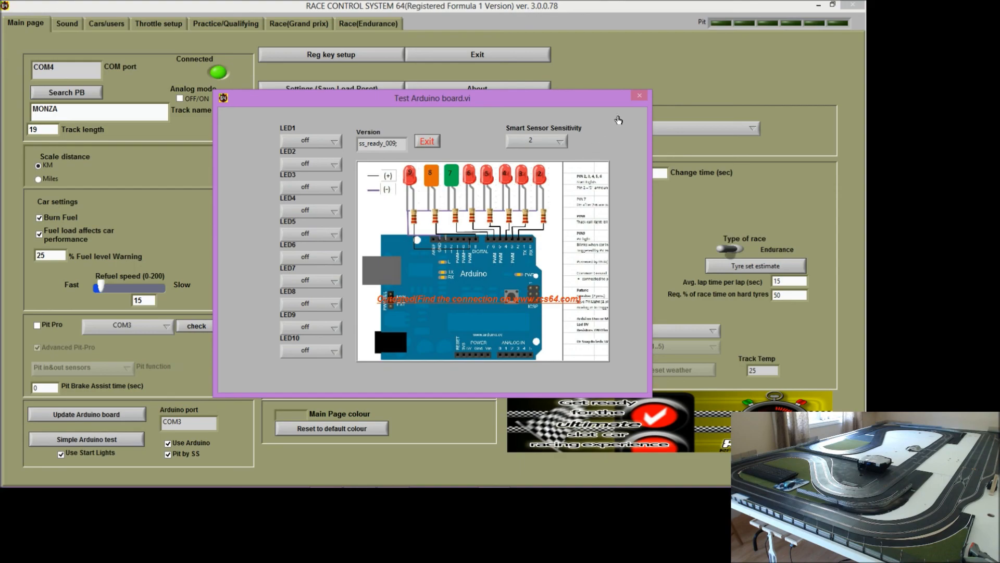